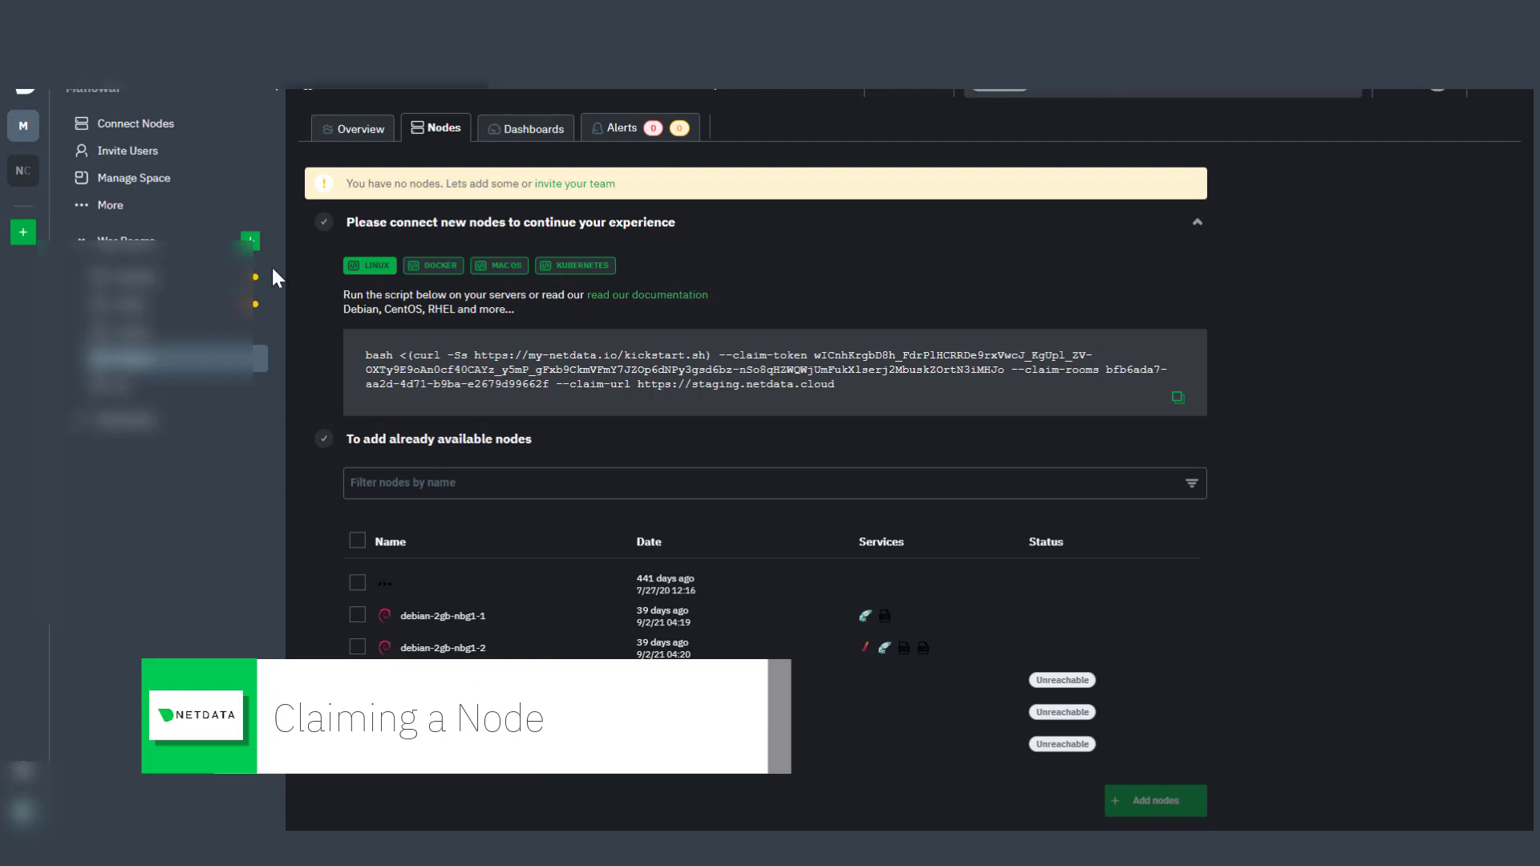
mouse_move(327, 302)
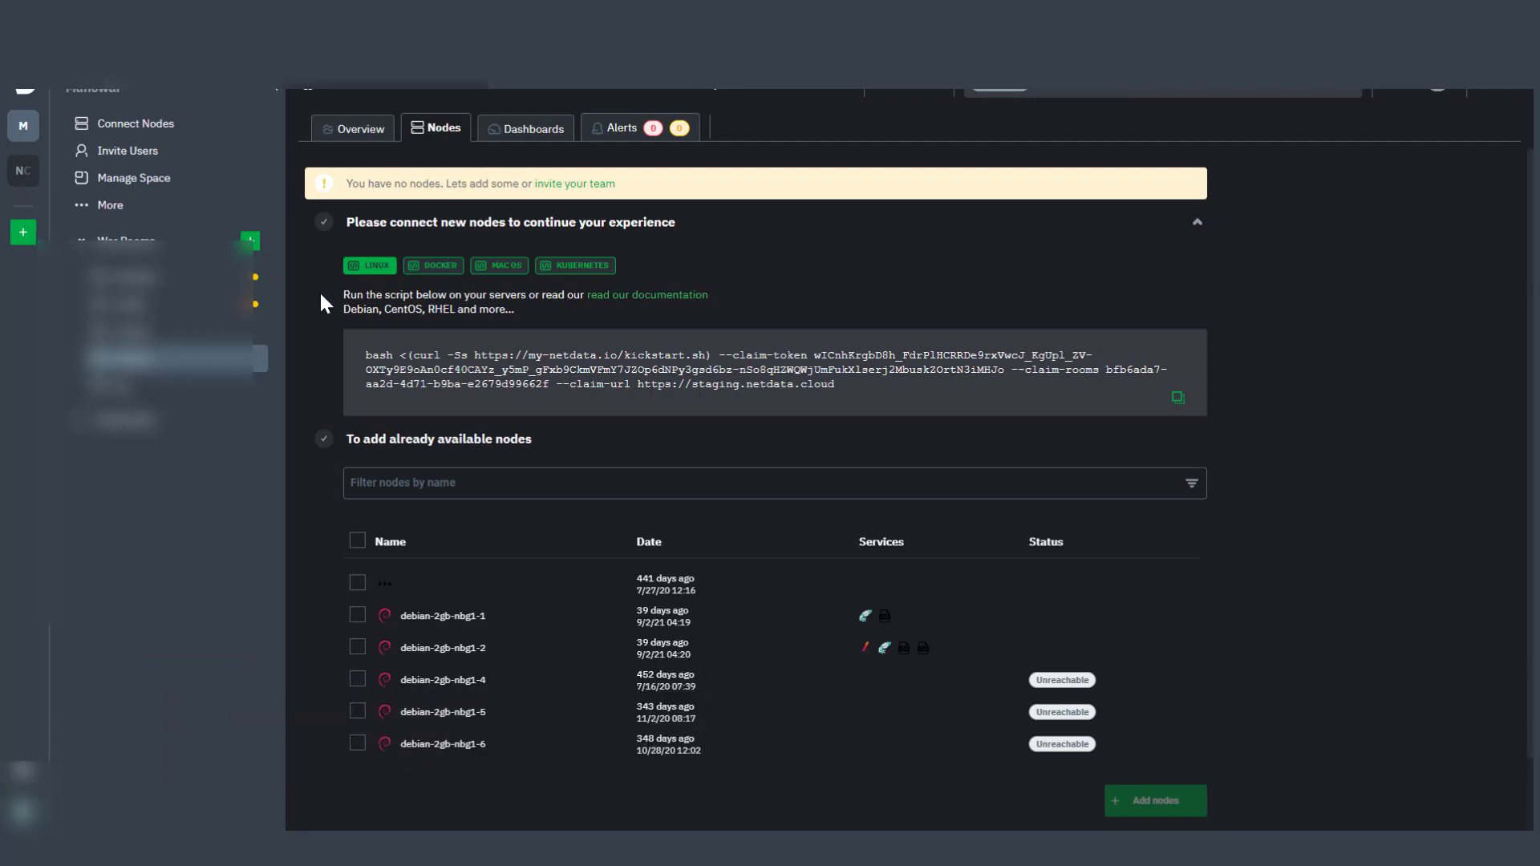
mouse_move(520, 315)
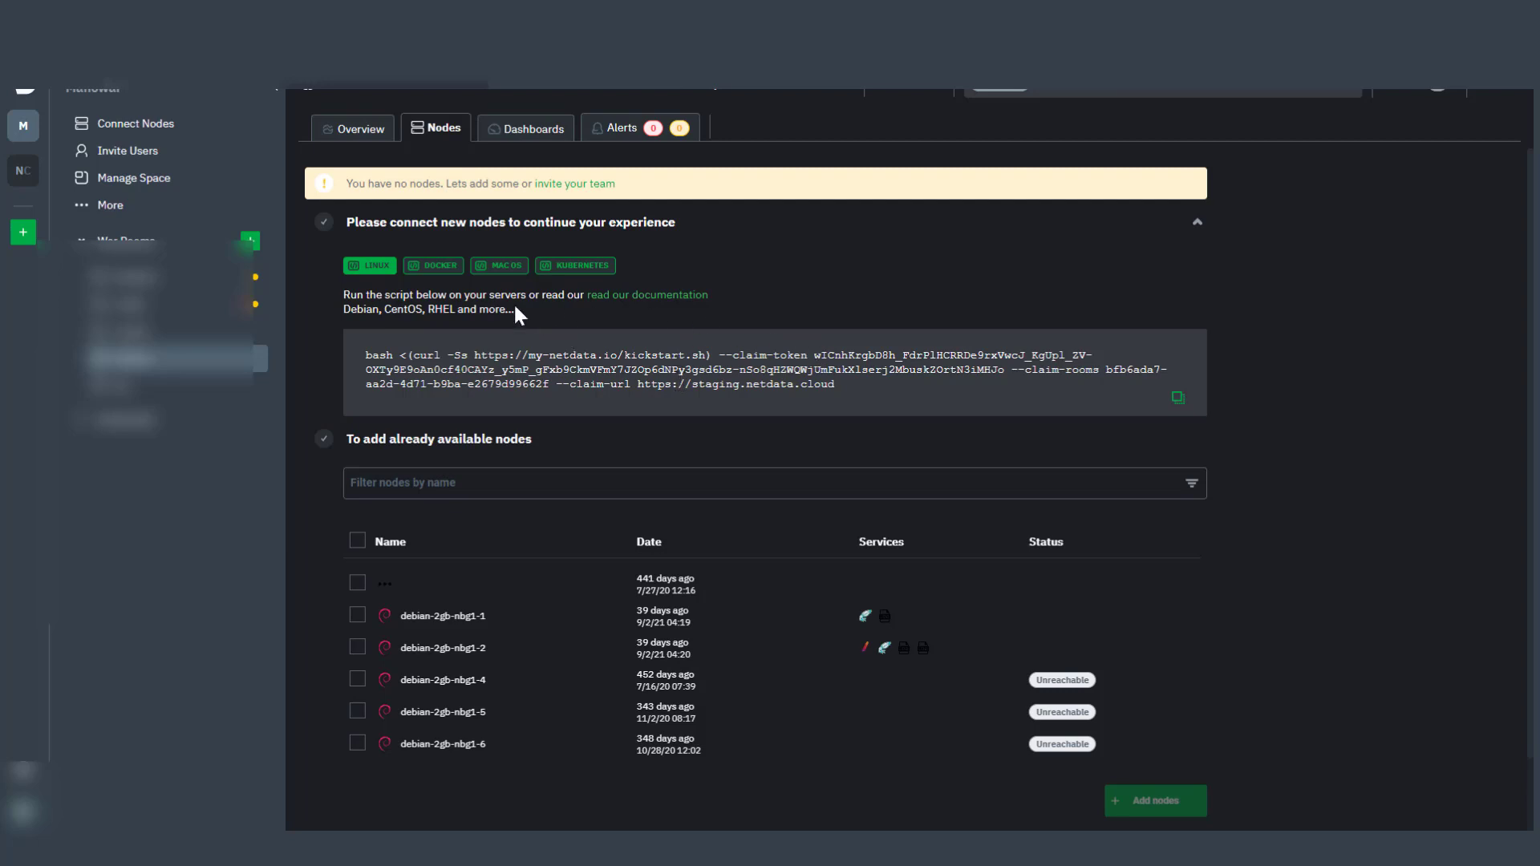
mouse_move(450, 275)
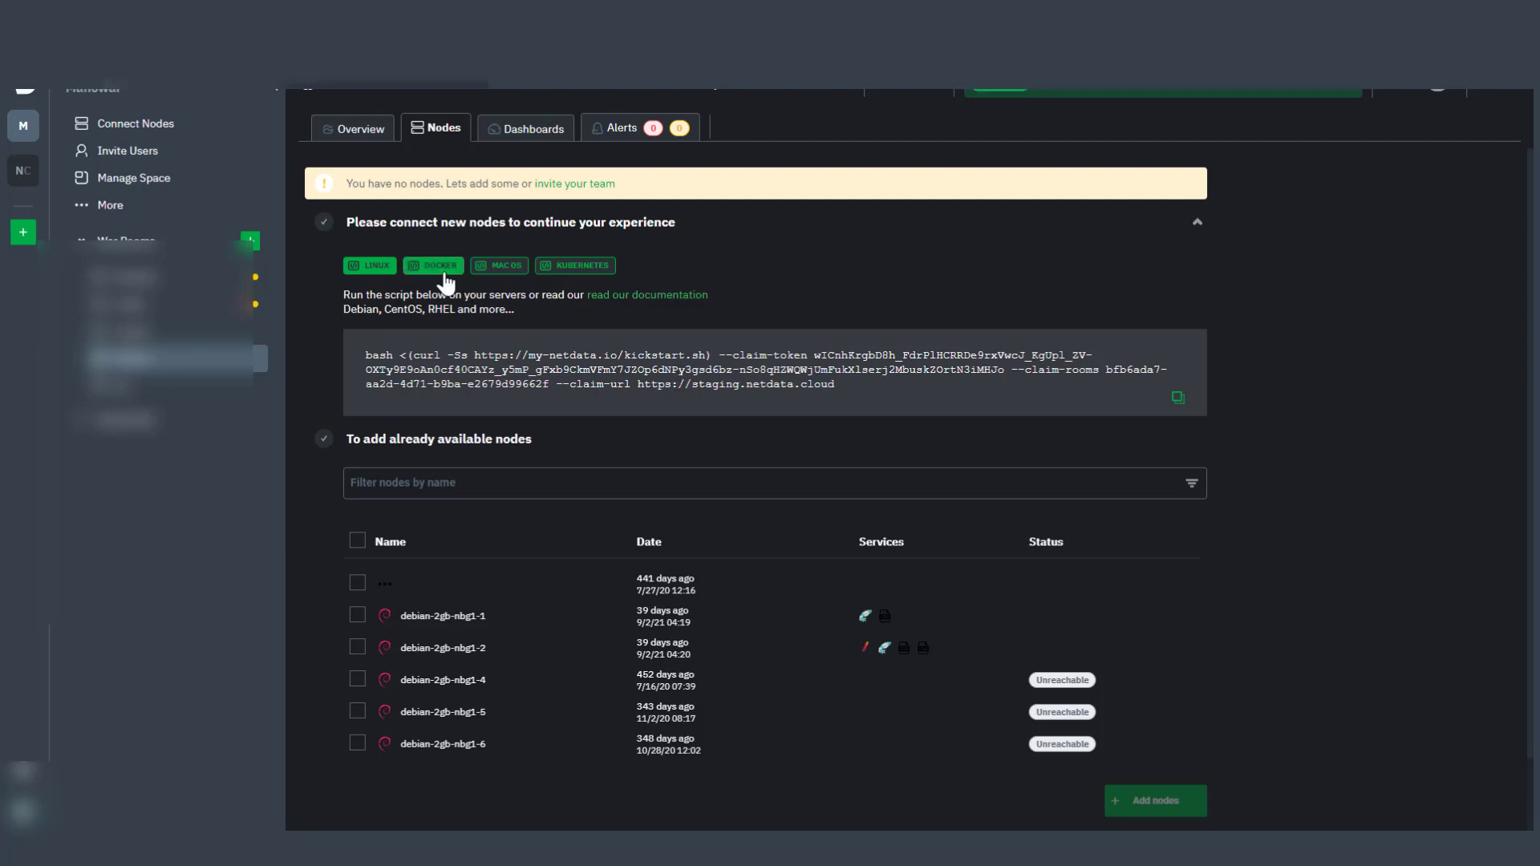
Step: Copy the Docker install-and-claim run command to the clipboard
click(433, 266)
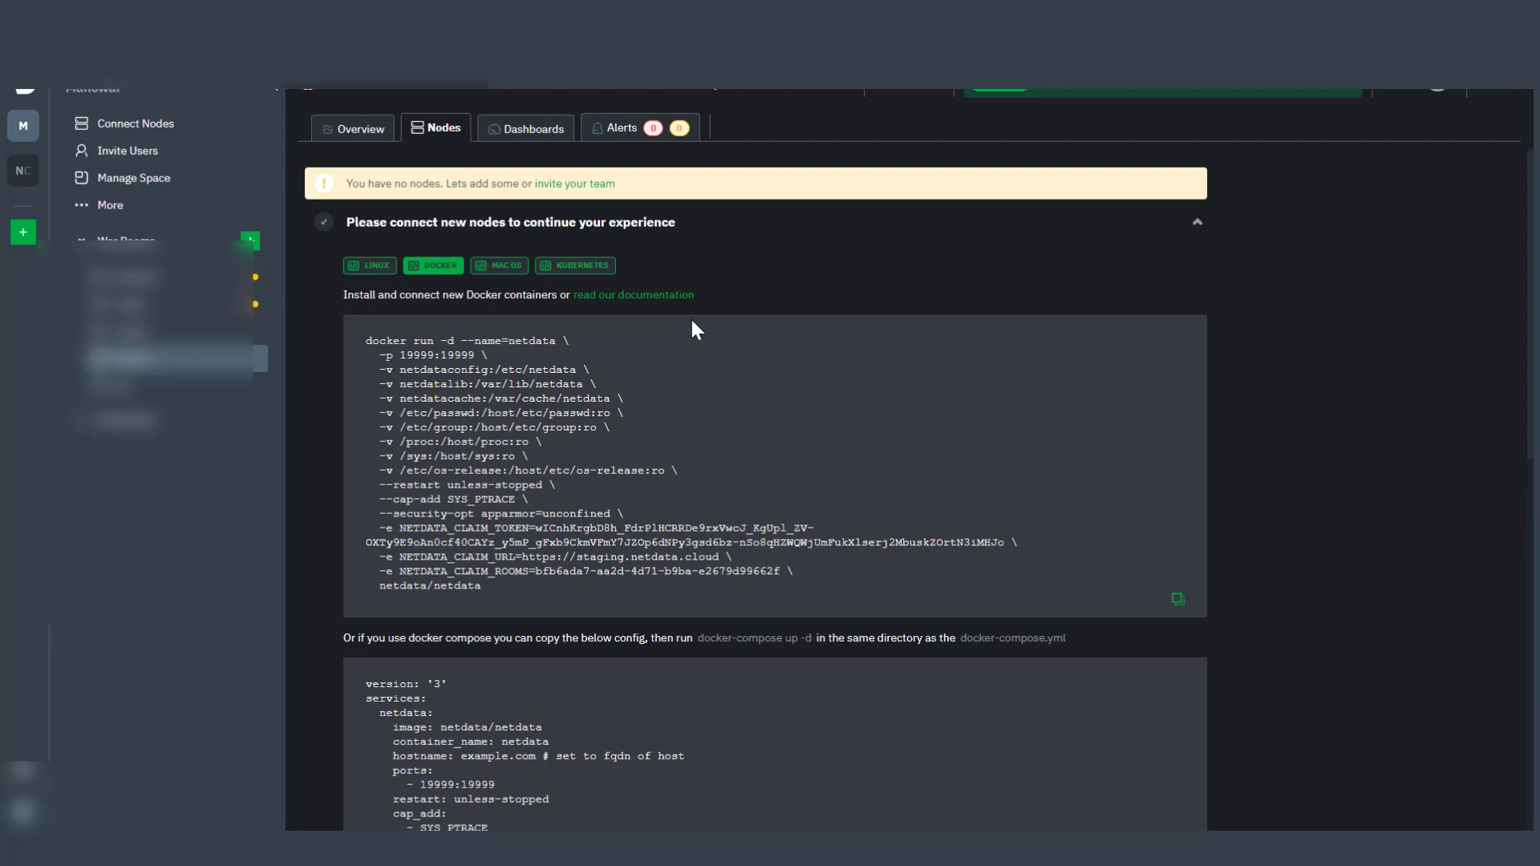
mouse_move(1179, 622)
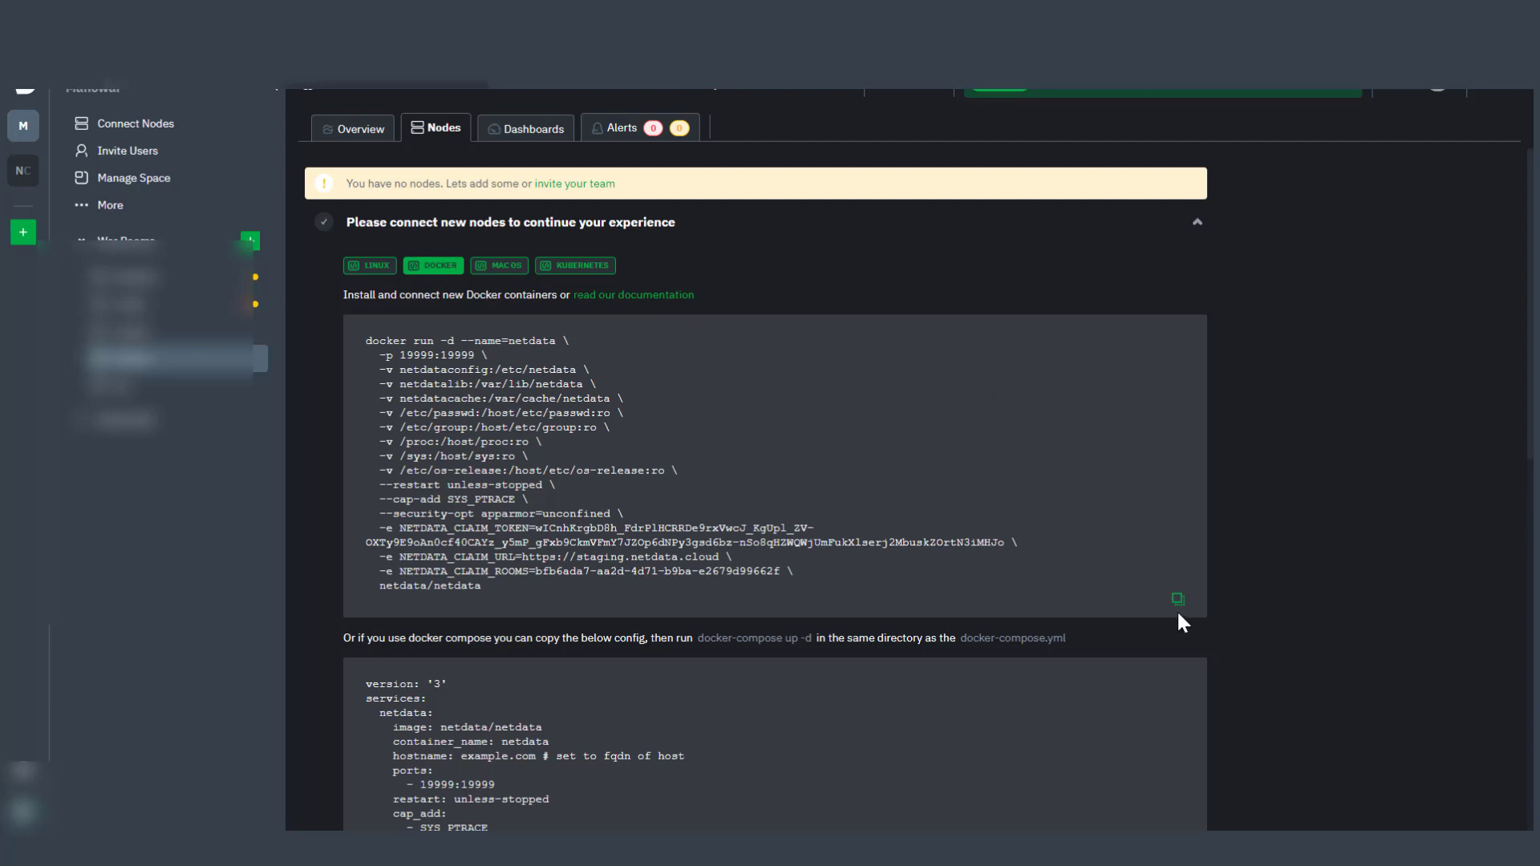
click(1176, 600)
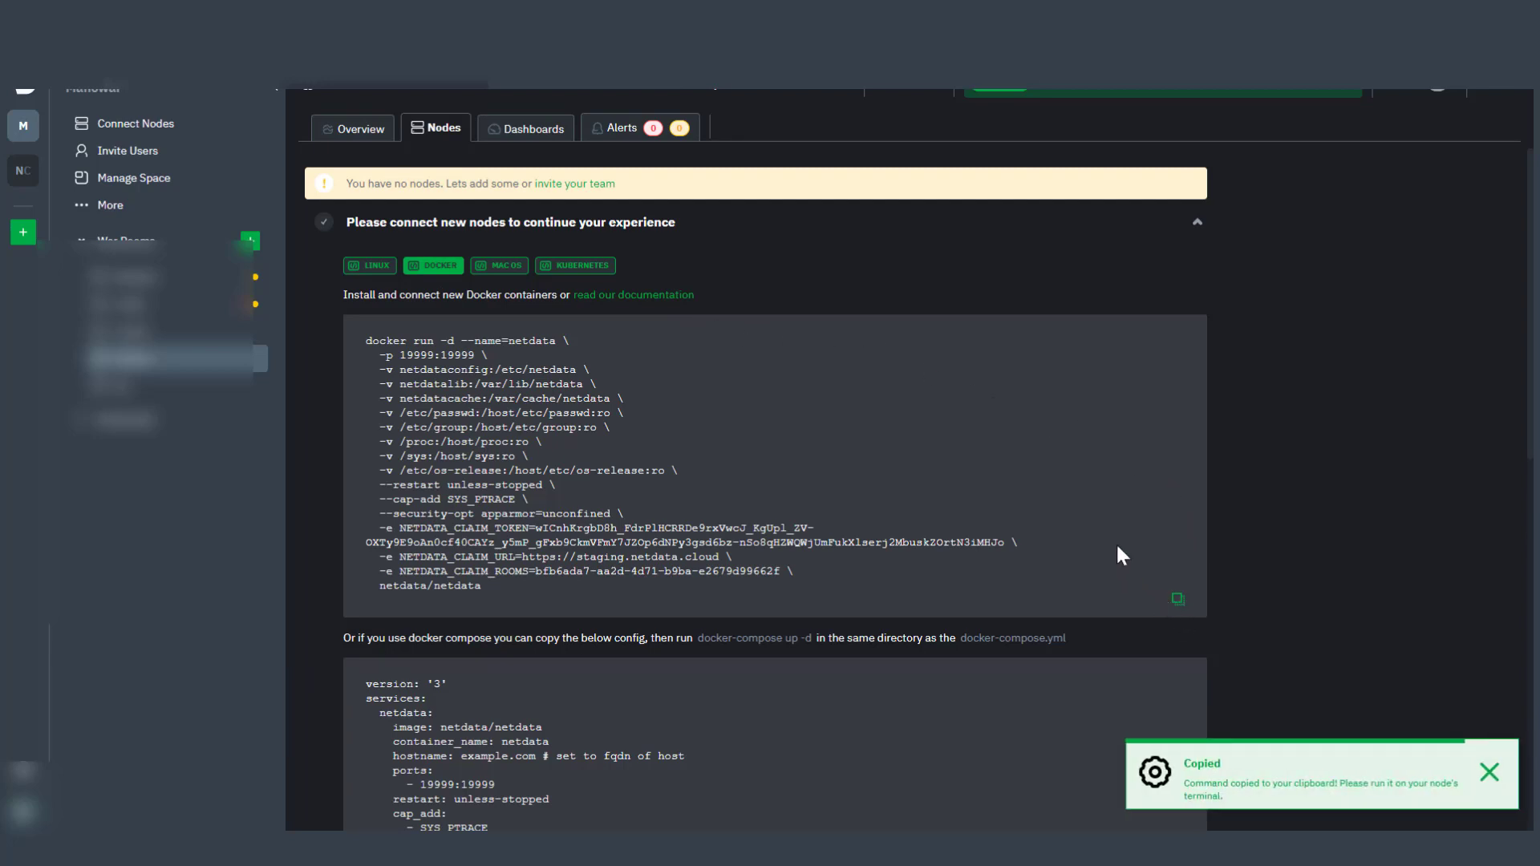
mouse_move(962, 446)
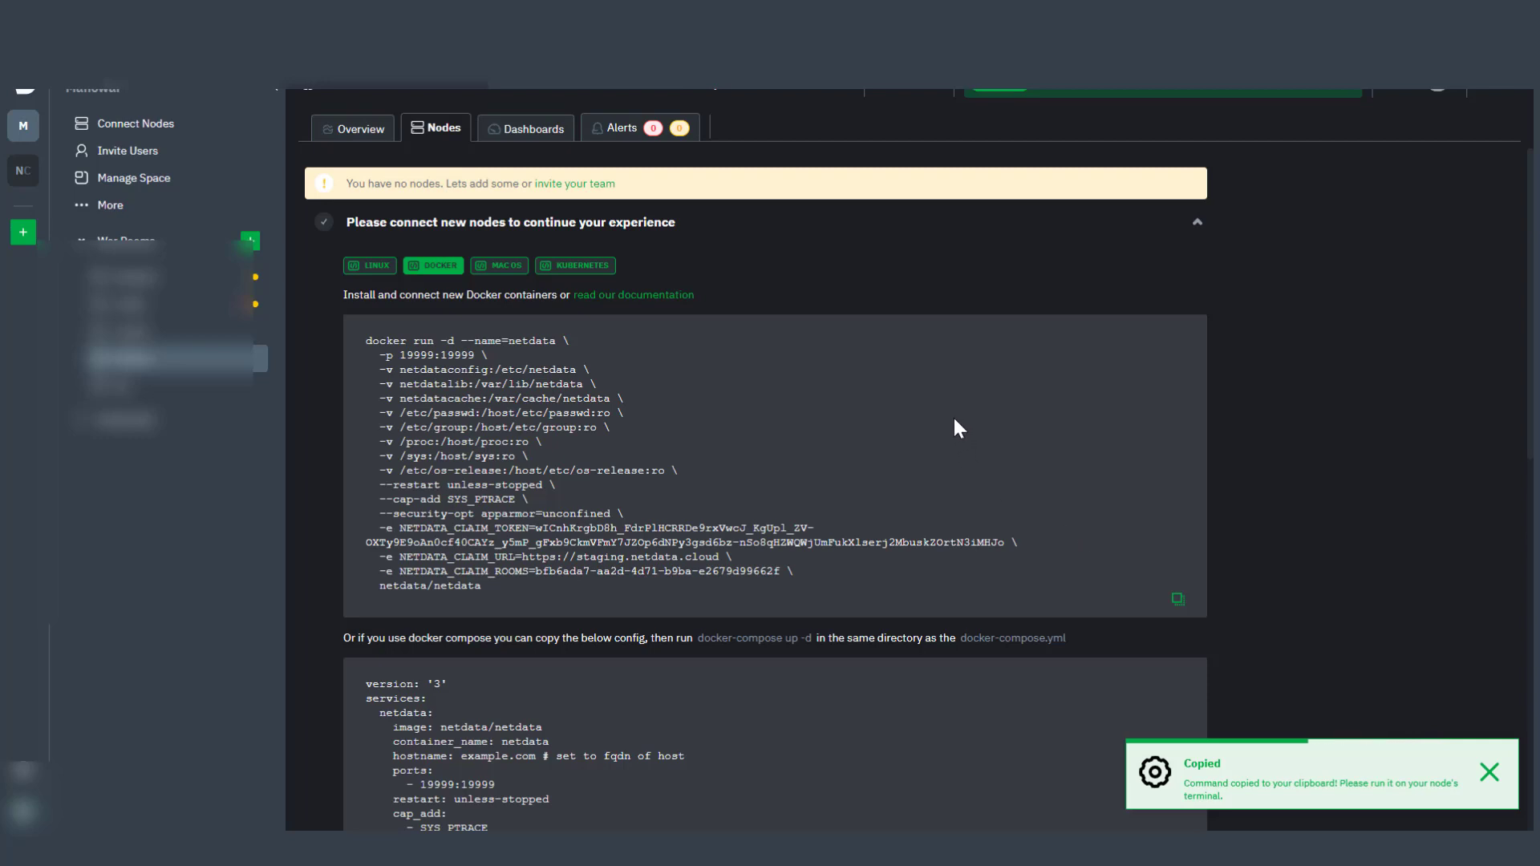
mouse_move(972, 432)
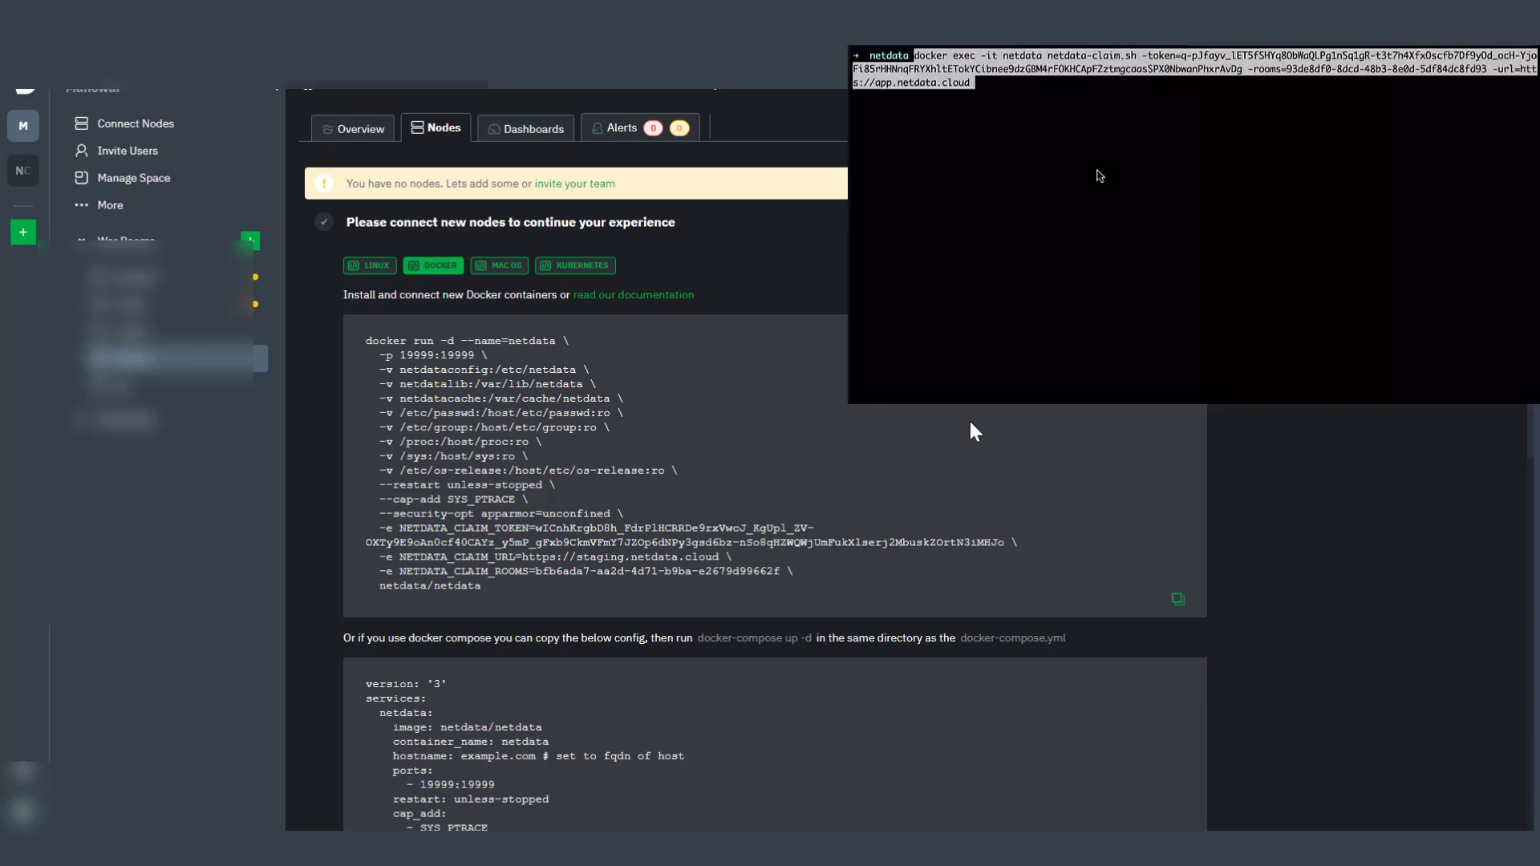
mouse_move(481, 542)
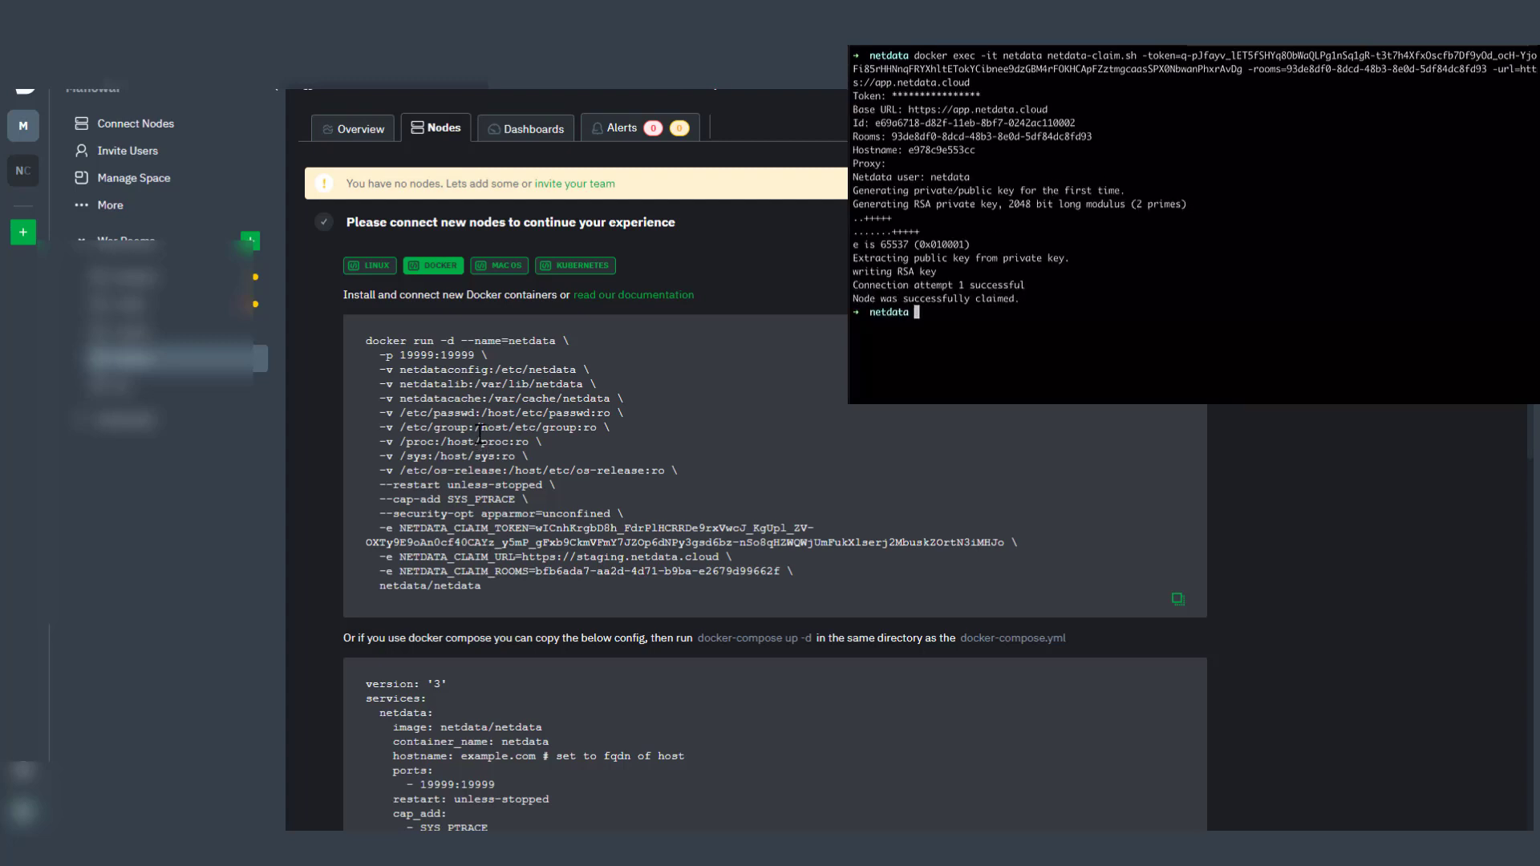
mouse_move(479, 433)
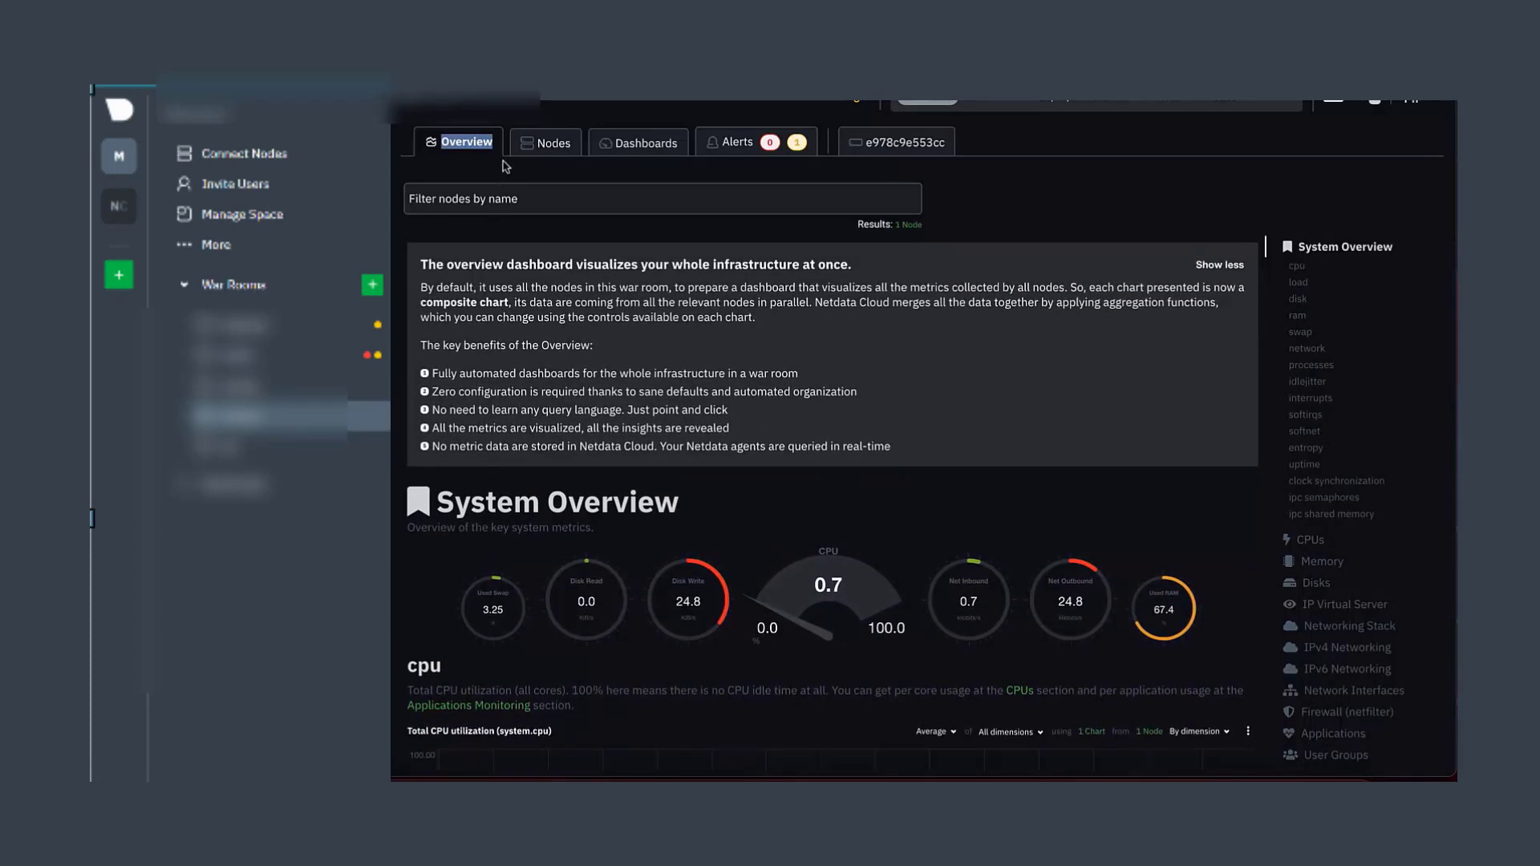
Step: Show node e978c9e553cc on the Nodes tab with live CPU, memory, disk and network charts
click(552, 141)
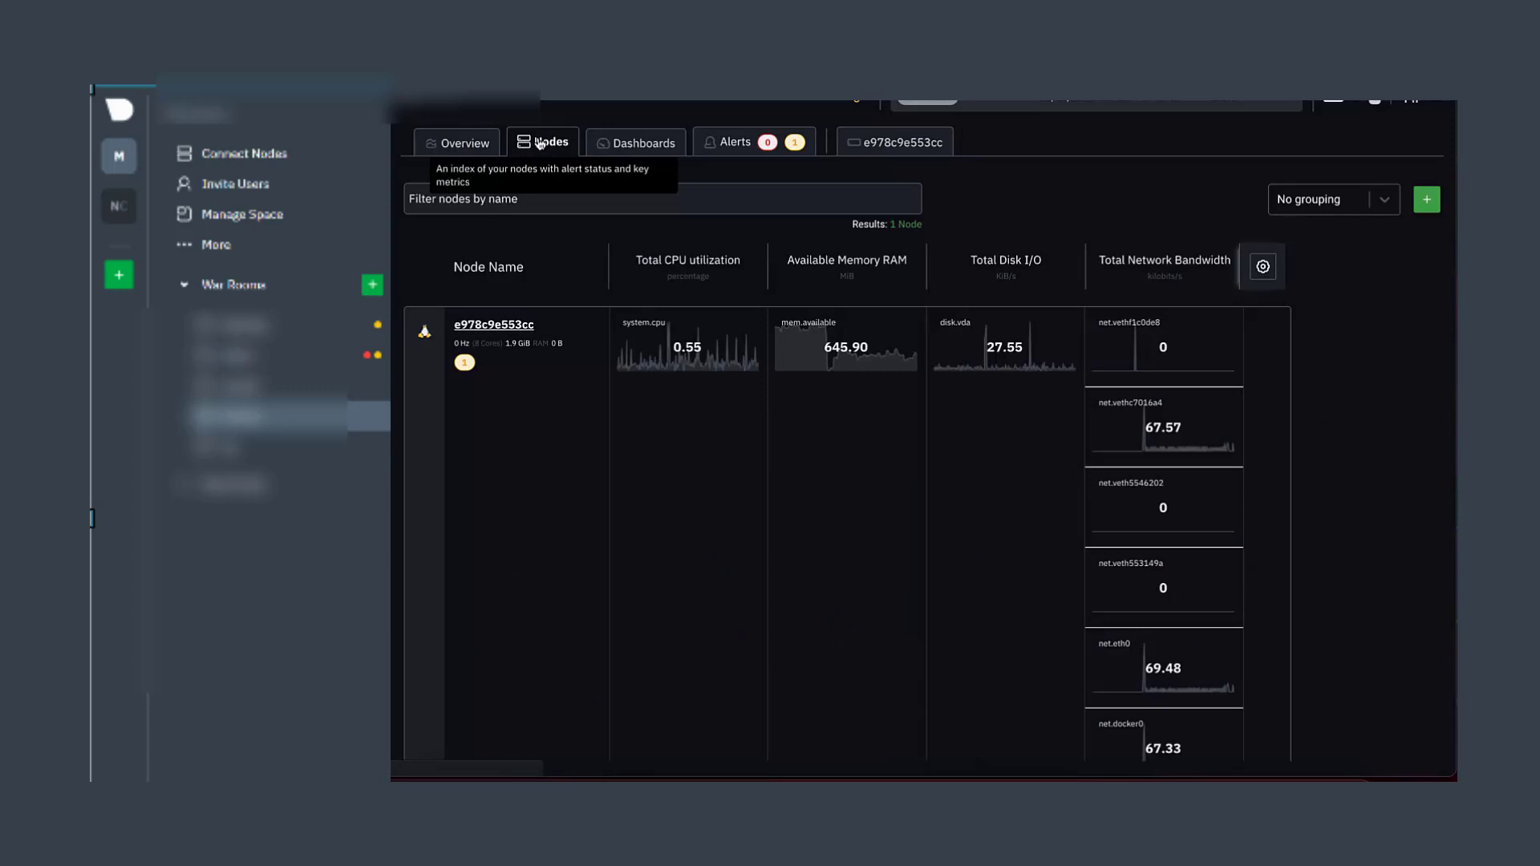
mouse_move(444, 330)
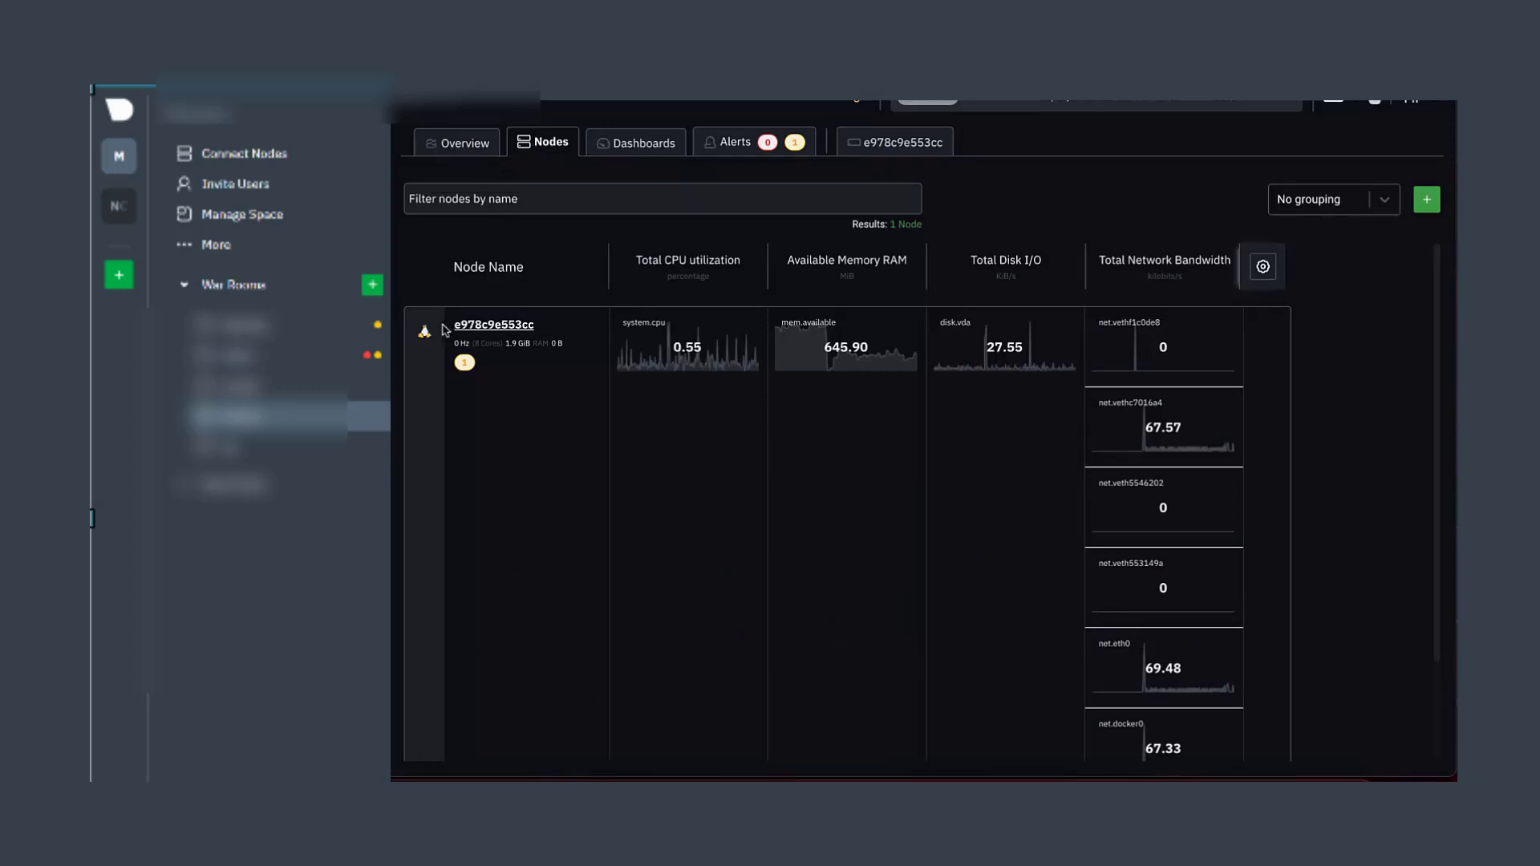
mouse_move(957, 375)
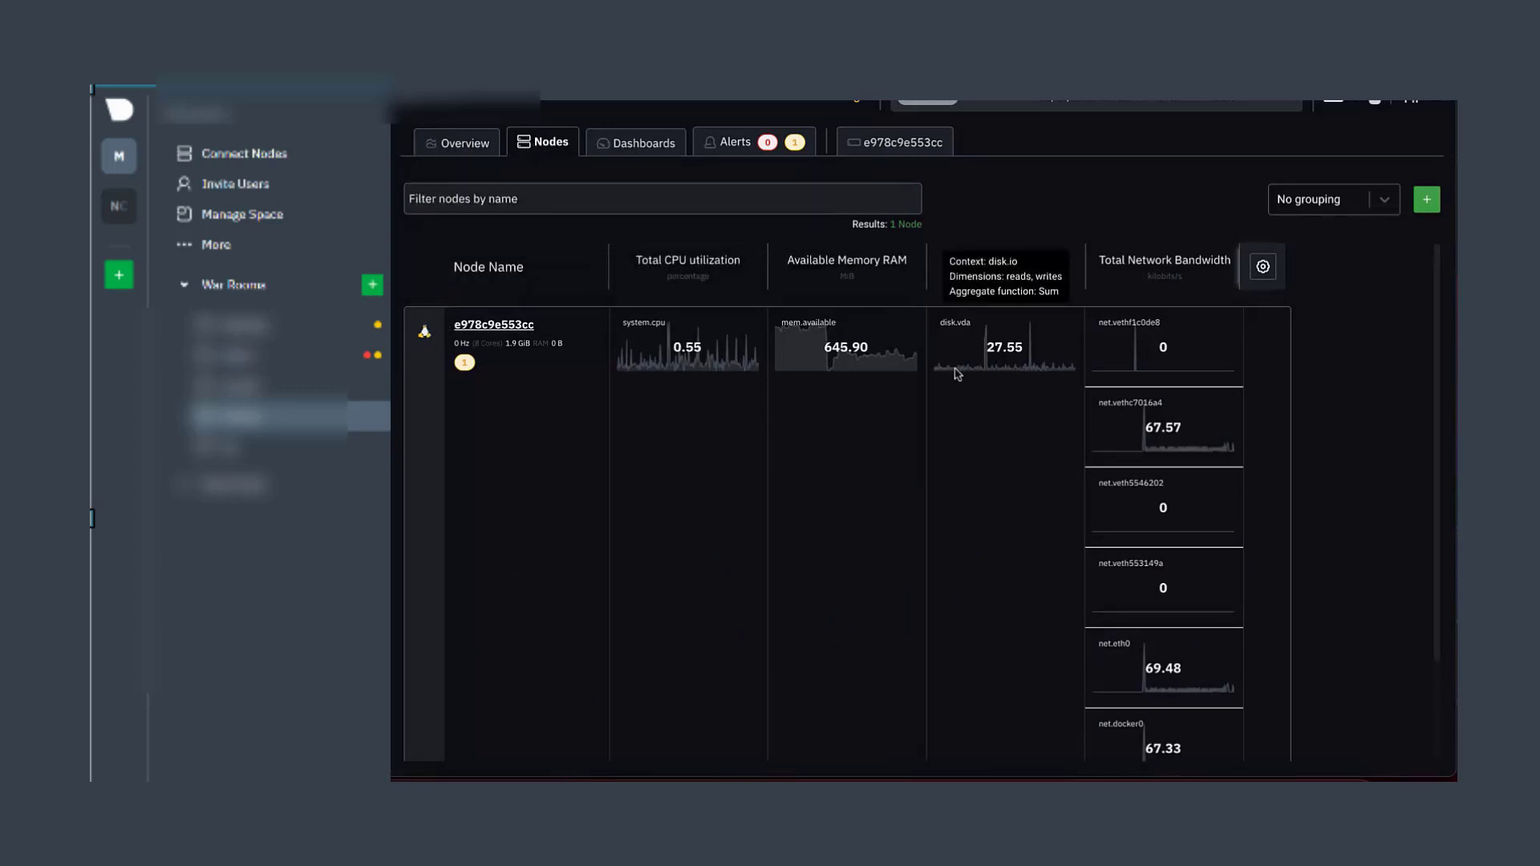